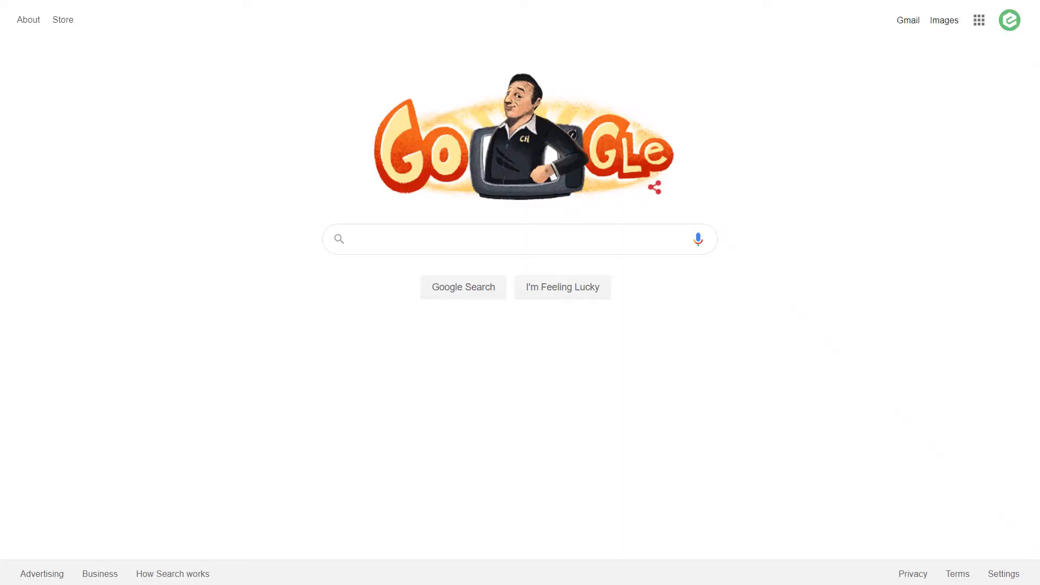
# Search Google for 'Who uses Facebook?' to get results with the Pew Research excerpt.
pyautogui.write('Who uses Facebook?')
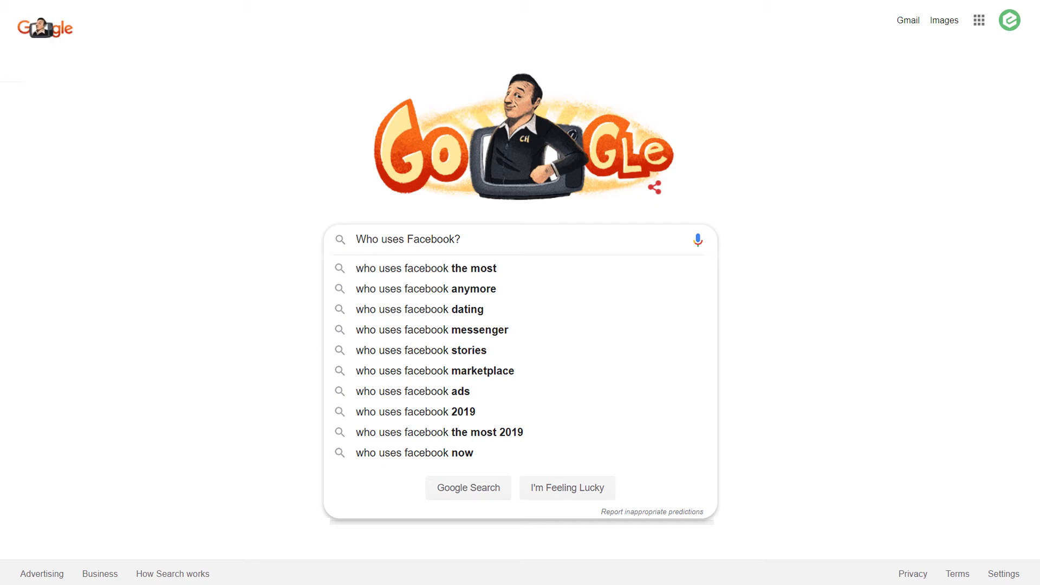
pyautogui.click(467, 487)
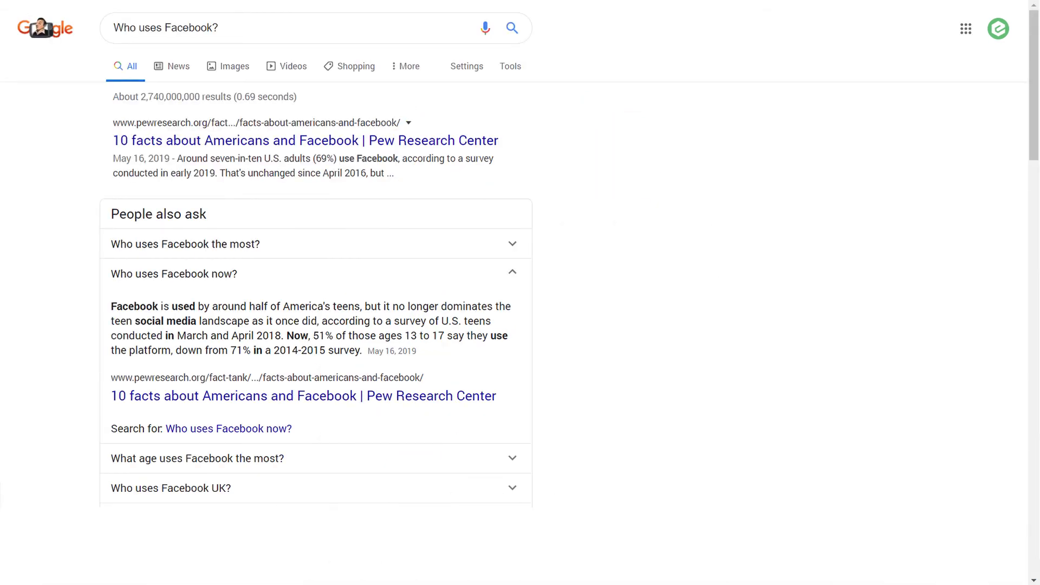